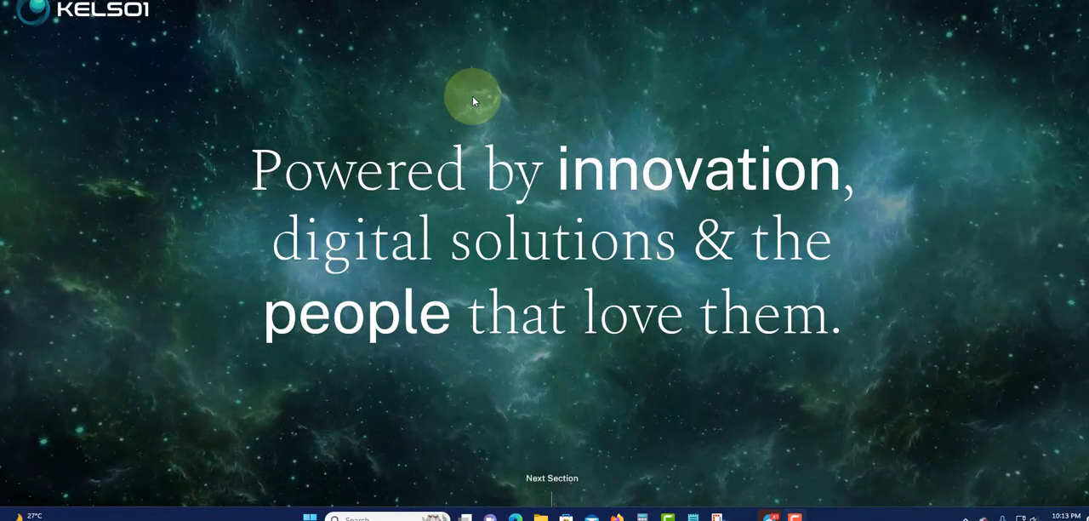
{"action": "mouse_move", "coordinate": [143, 163]}
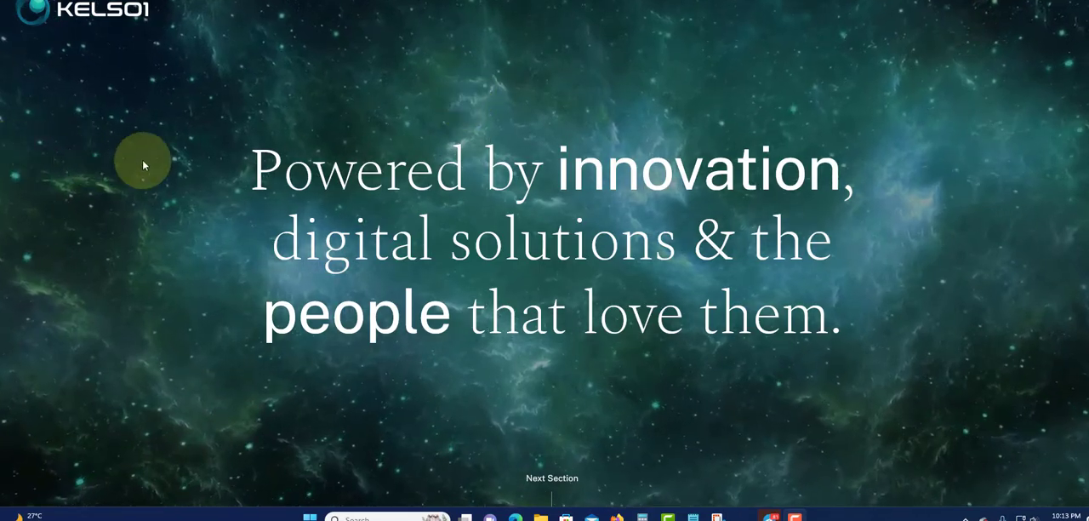
{"action": "mouse_move", "coordinate": [582, 88]}
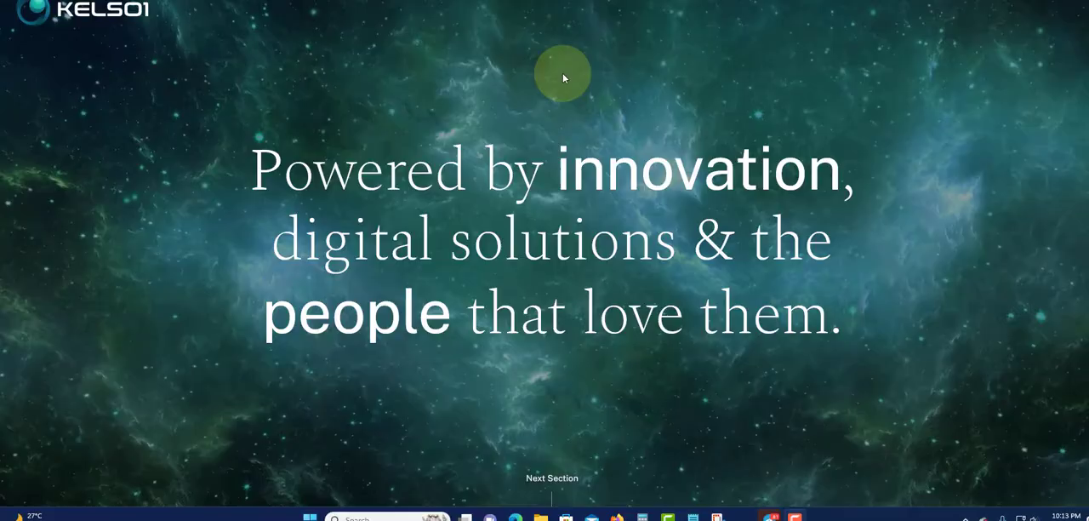
{"action": "mouse_move", "coordinate": [264, 173]}
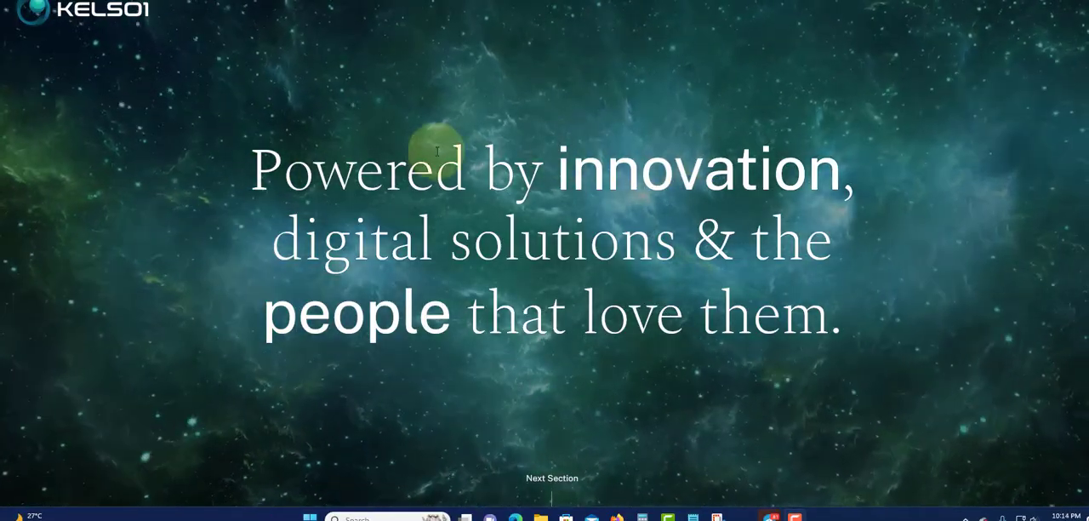
{"action": "mouse_move", "coordinate": [466, 92]}
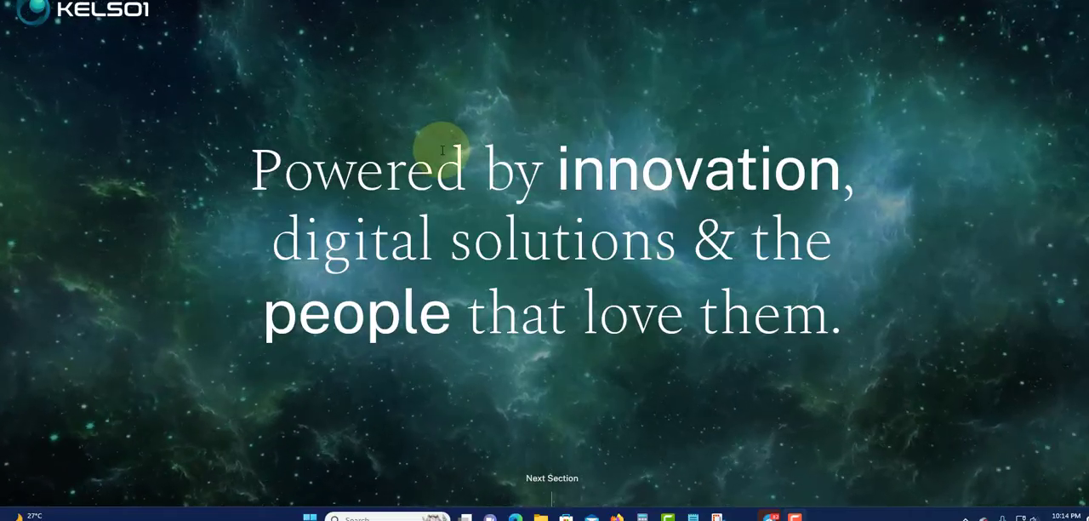
{"action": "mouse_move", "coordinate": [408, 116]}
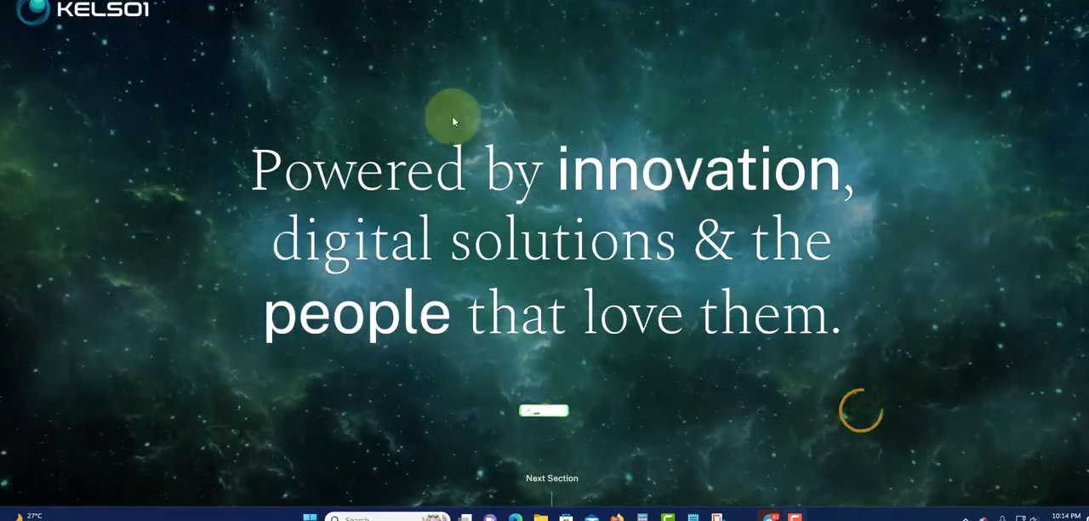
{"action": "mouse_move", "coordinate": [547, 119]}
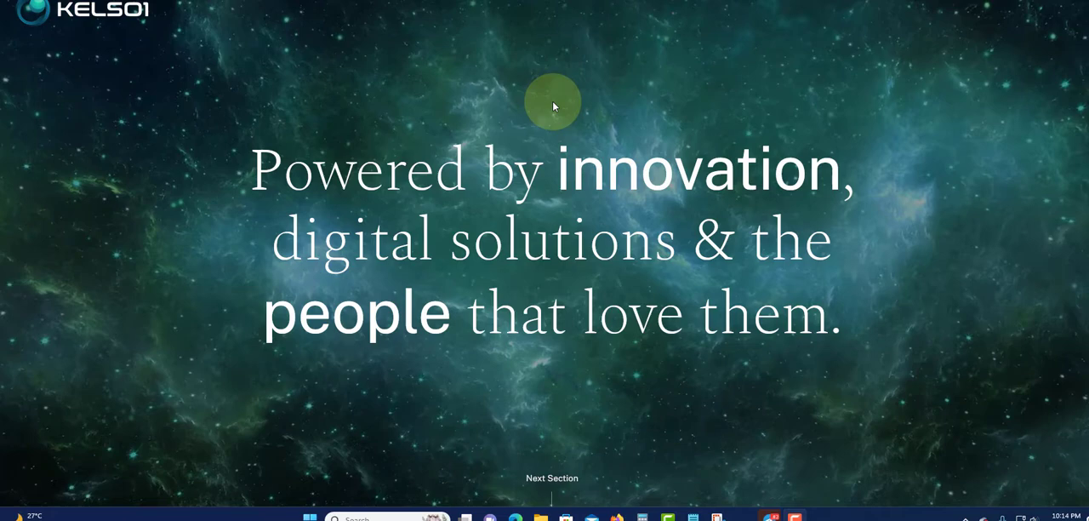
{"action": "mouse_move", "coordinate": [302, 93]}
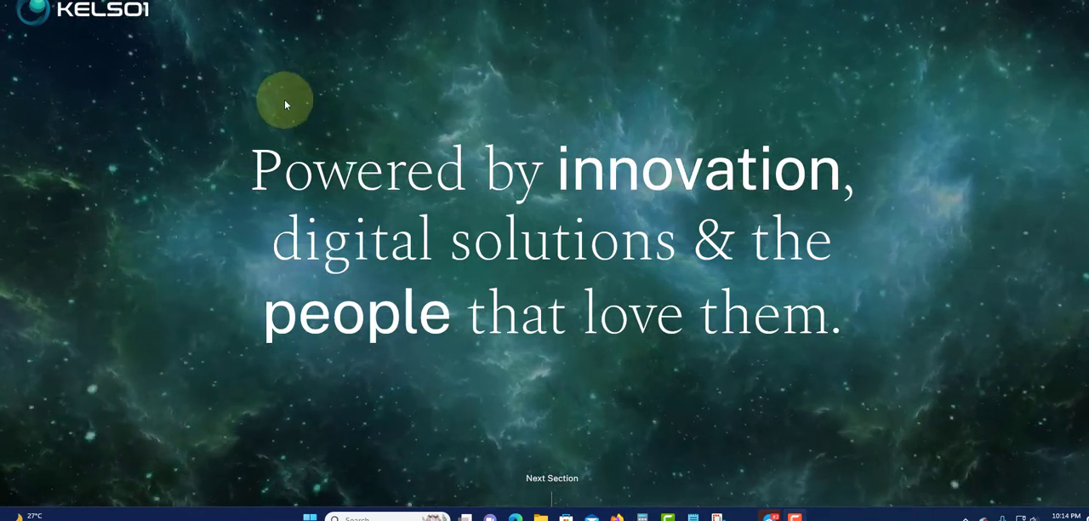
{"action": "mouse_move", "coordinate": [629, 94]}
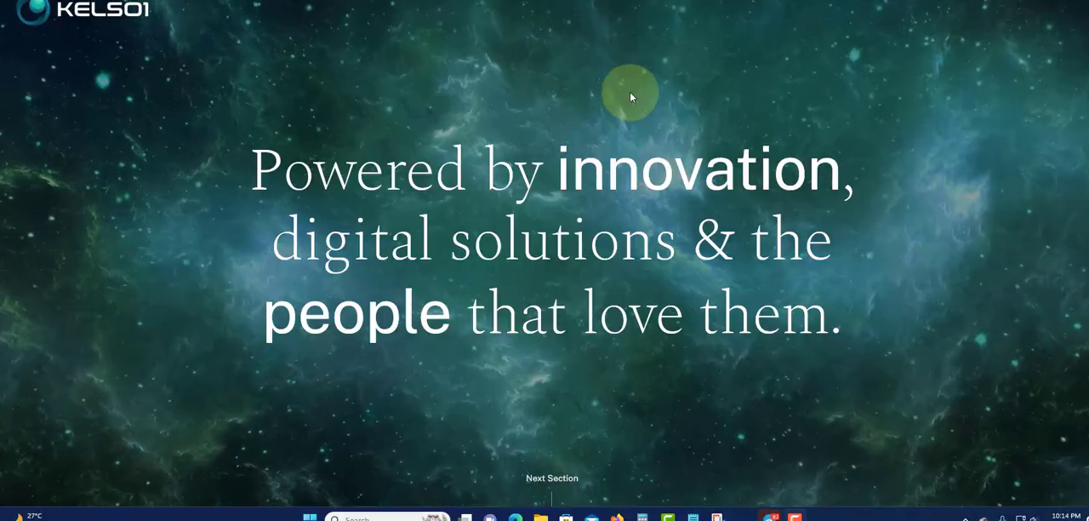
{"action": "mouse_move", "coordinate": [500, 127]}
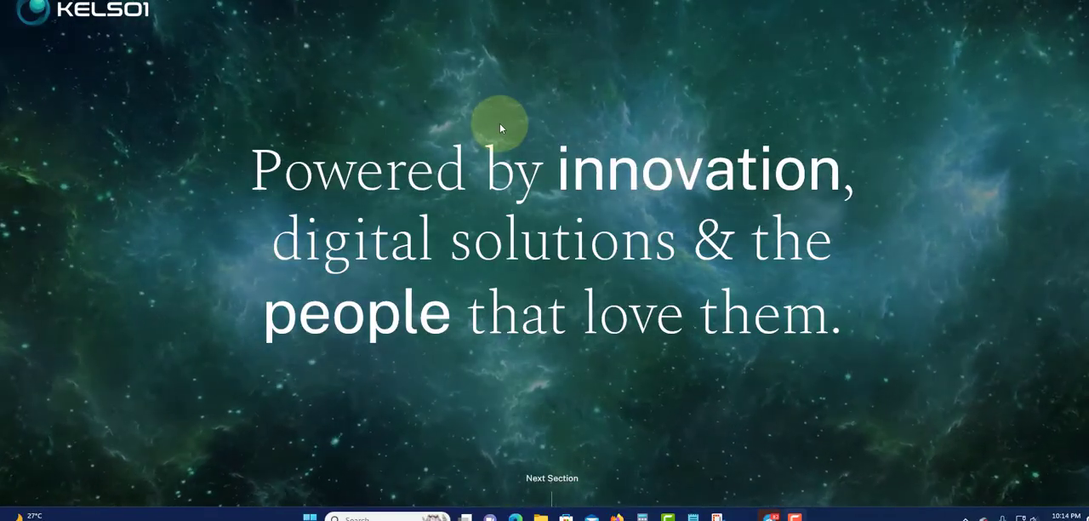
{"action": "mouse_move", "coordinate": [387, 123]}
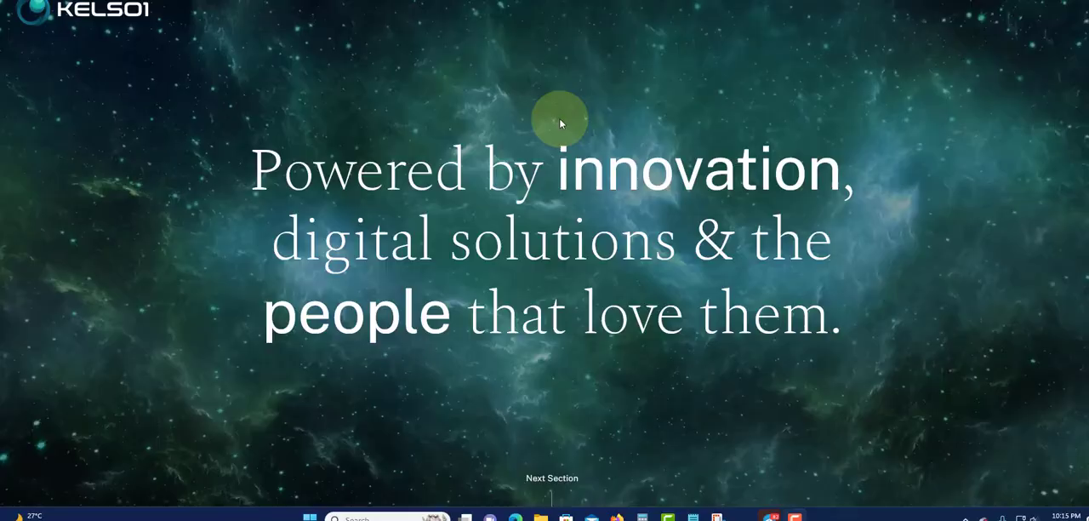
{"action": "mouse_move", "coordinate": [374, 128]}
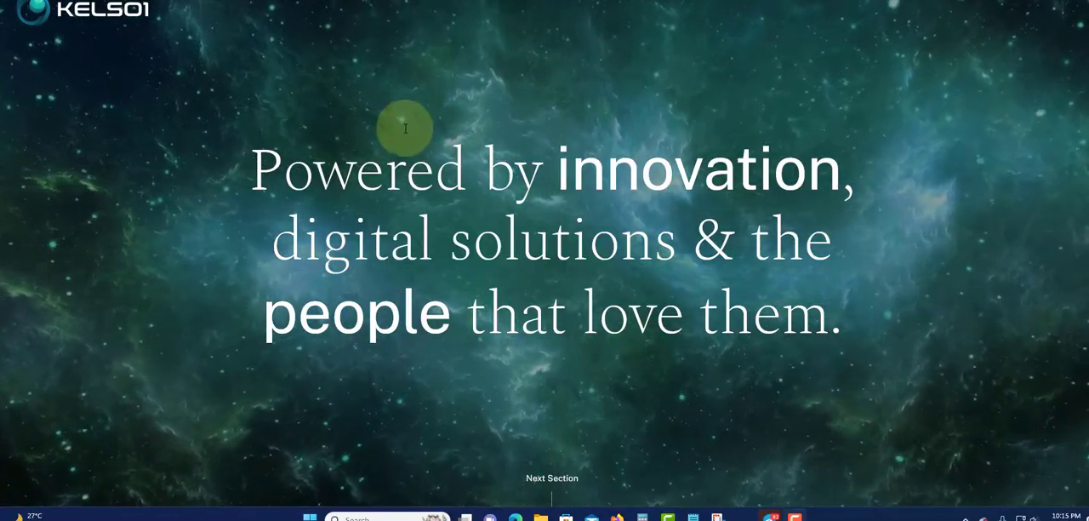
{"action": "mouse_move", "coordinate": [687, 123]}
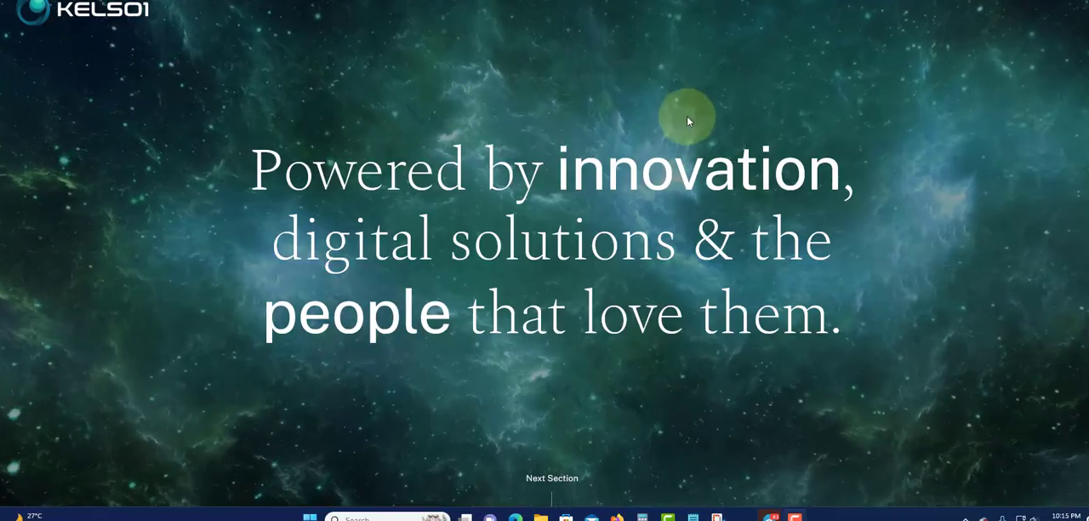
{"action": "mouse_move", "coordinate": [405, 126]}
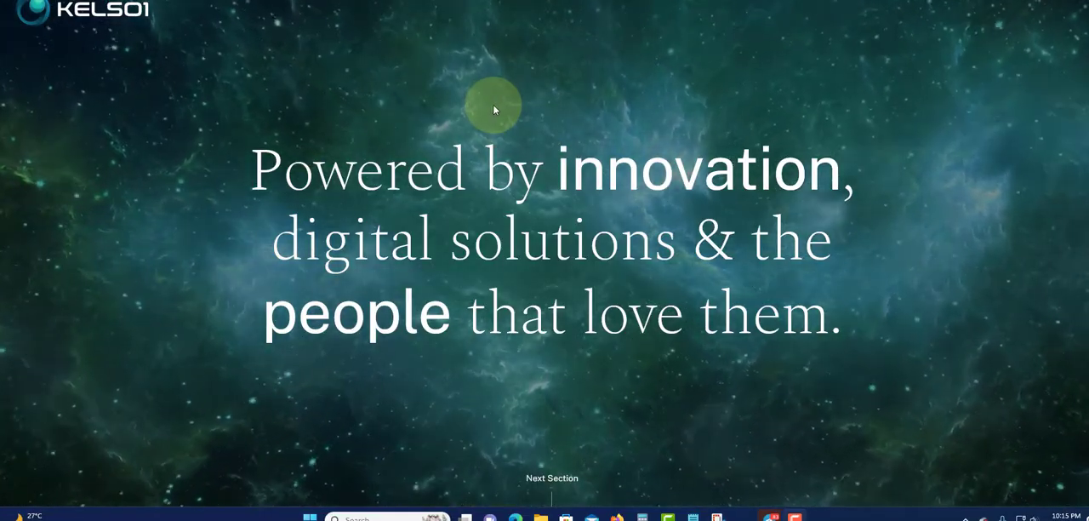
{"action": "mouse_move", "coordinate": [650, 100]}
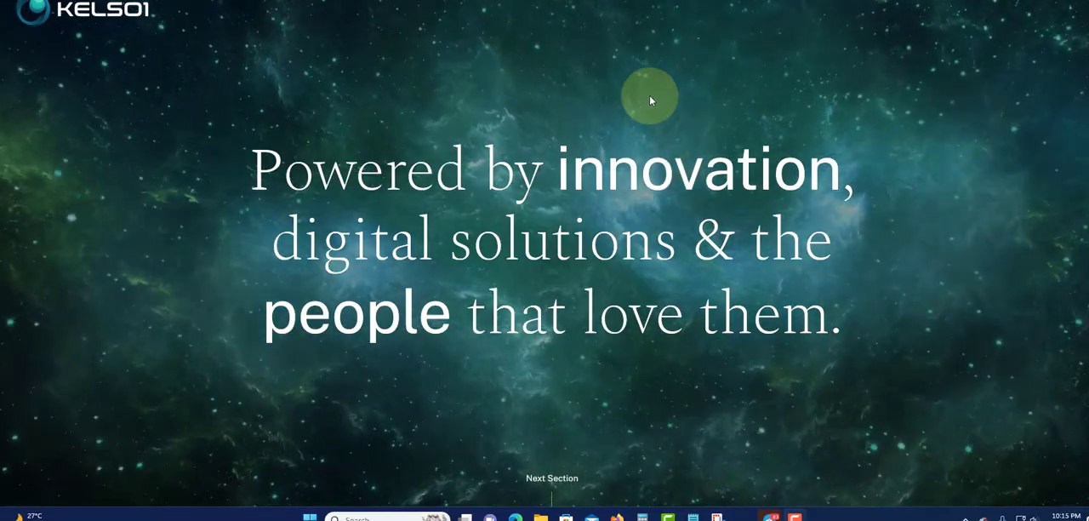
{"action": "mouse_move", "coordinate": [514, 119]}
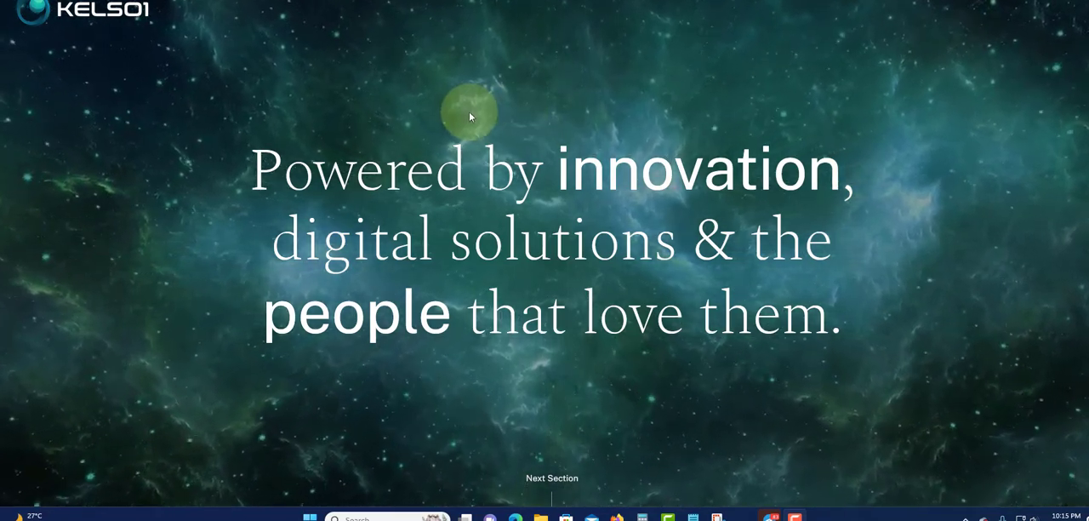
{"action": "mouse_move", "coordinate": [395, 109]}
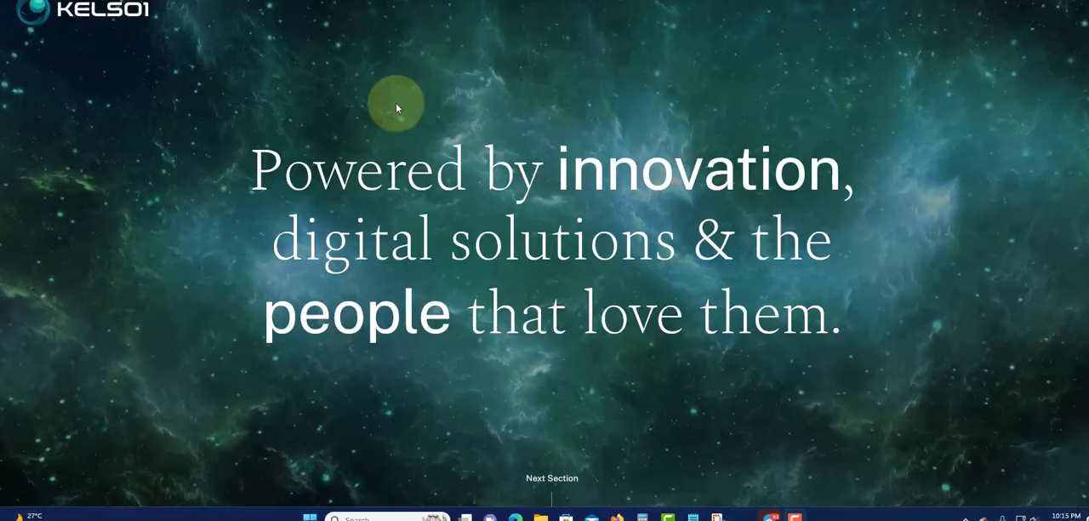
{"action": "mouse_move", "coordinate": [701, 142]}
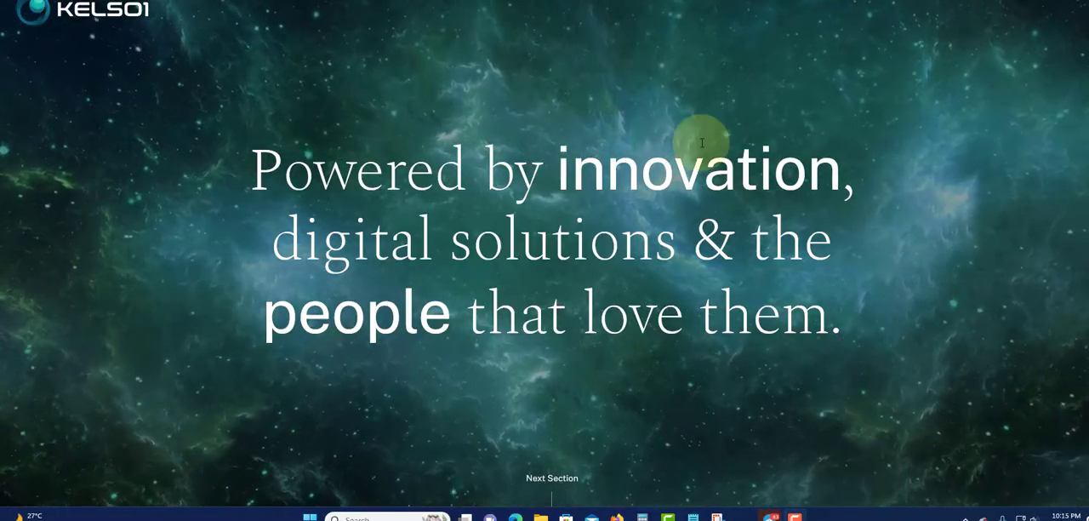
Step: Advance from the hero tagline to the About us section with partner, investment and withdrawal figures
{"action": "left_click", "coordinate": [551, 476]}
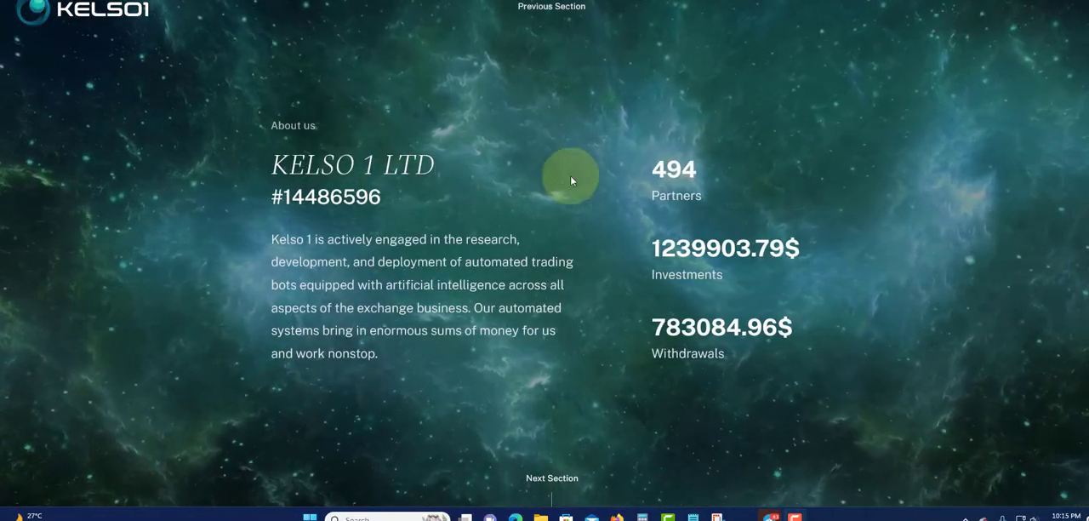
{"action": "mouse_move", "coordinate": [680, 187]}
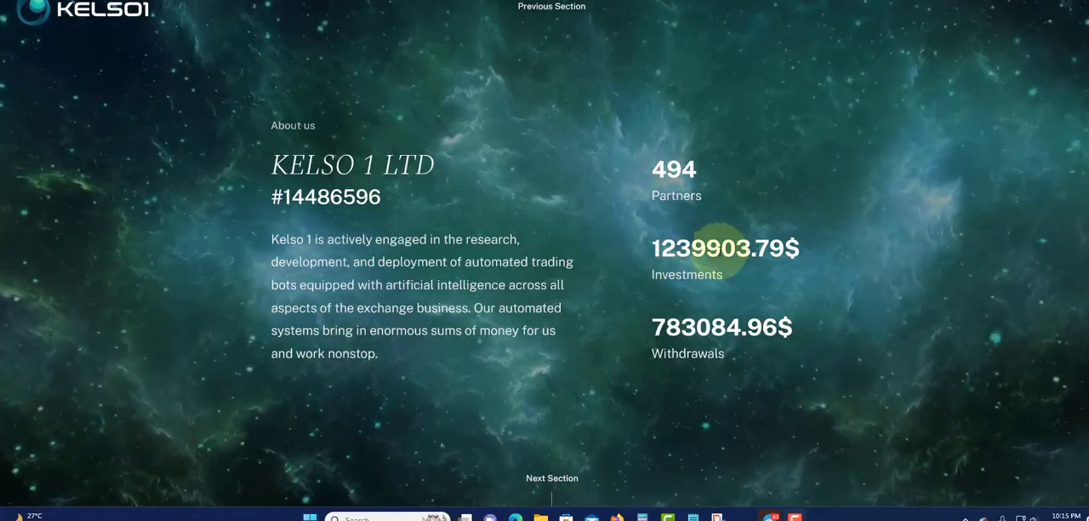
{"action": "mouse_move", "coordinate": [689, 340]}
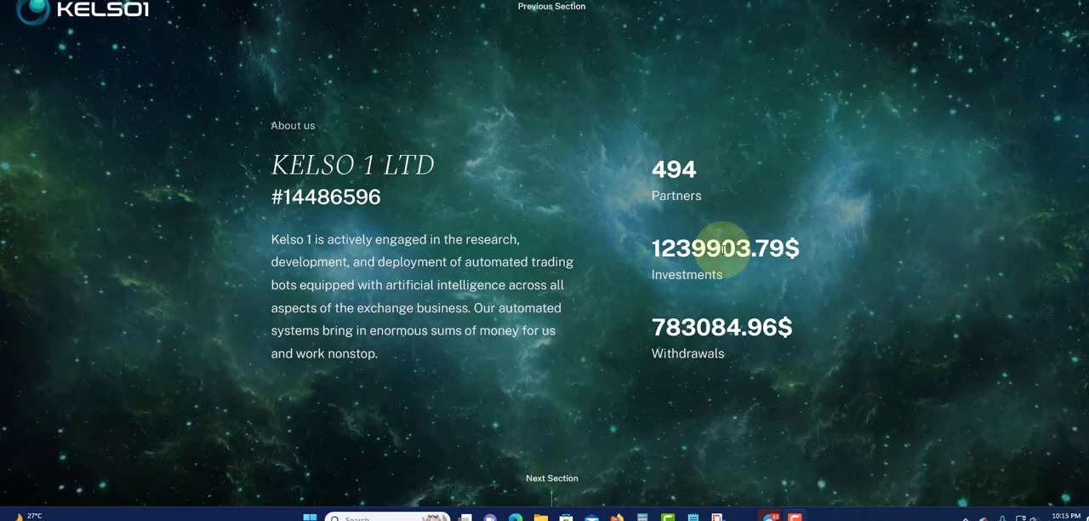
{"action": "mouse_move", "coordinate": [689, 327]}
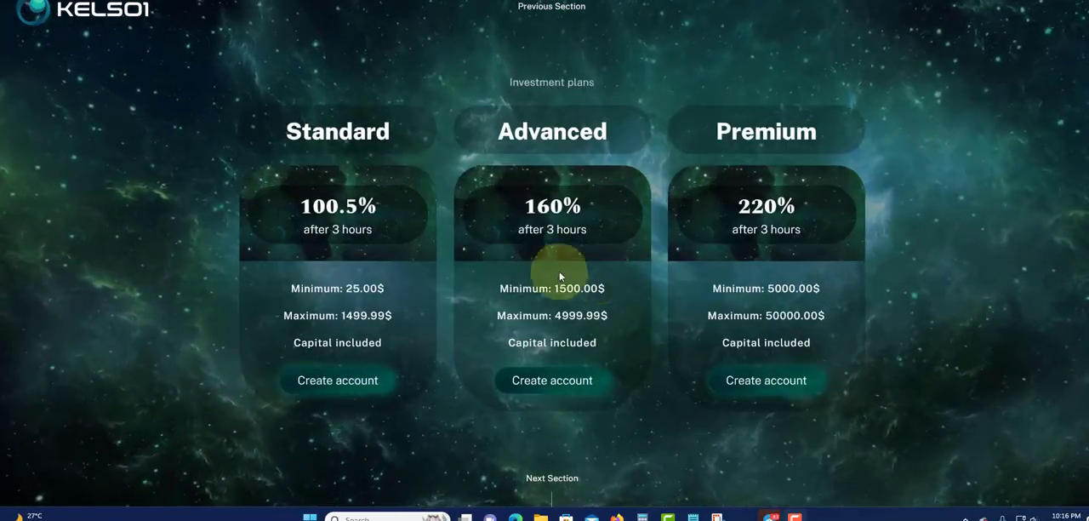
{"action": "mouse_move", "coordinate": [337, 252]}
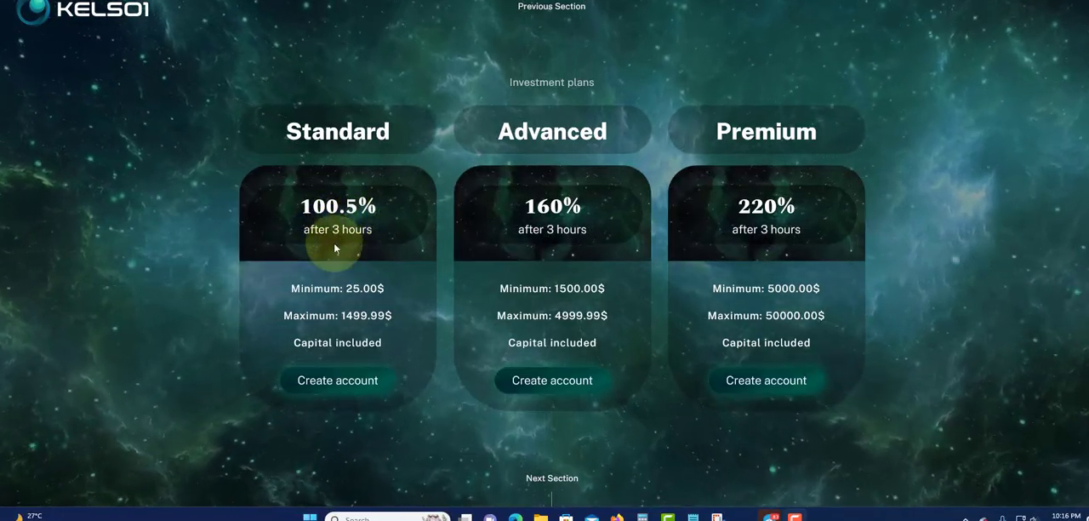
{"action": "mouse_move", "coordinate": [309, 282]}
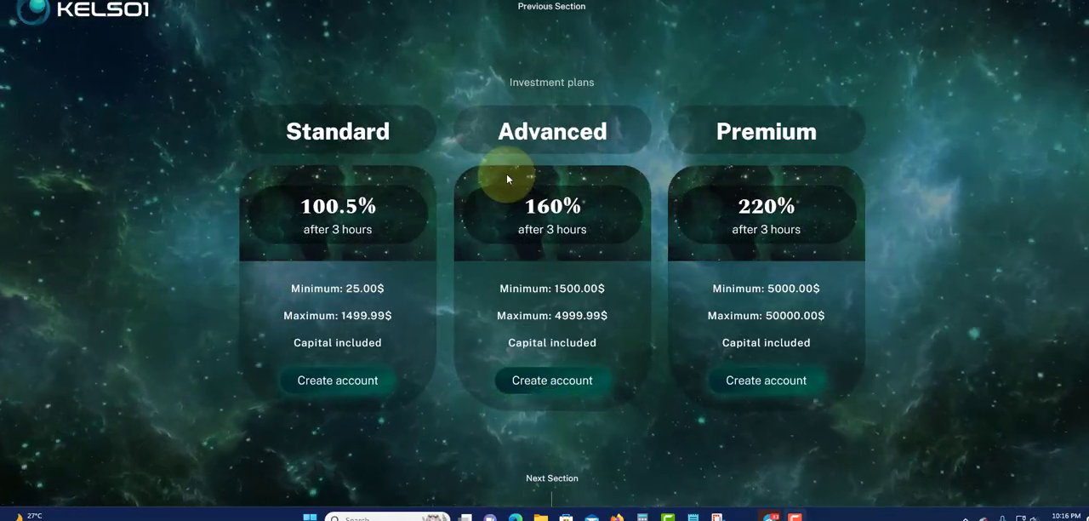
{"action": "mouse_move", "coordinate": [575, 173]}
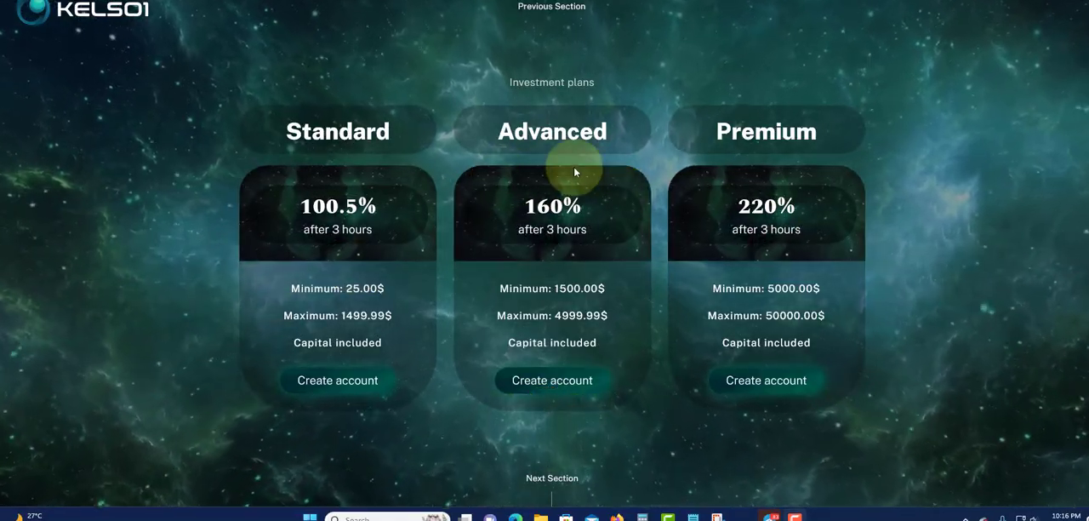
{"action": "mouse_move", "coordinate": [426, 167]}
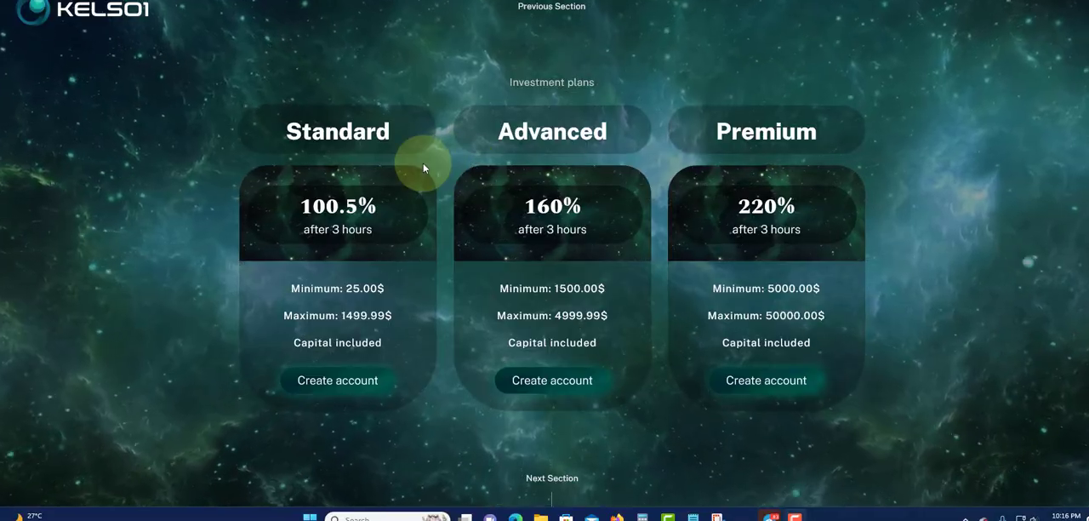
{"action": "mouse_move", "coordinate": [485, 193]}
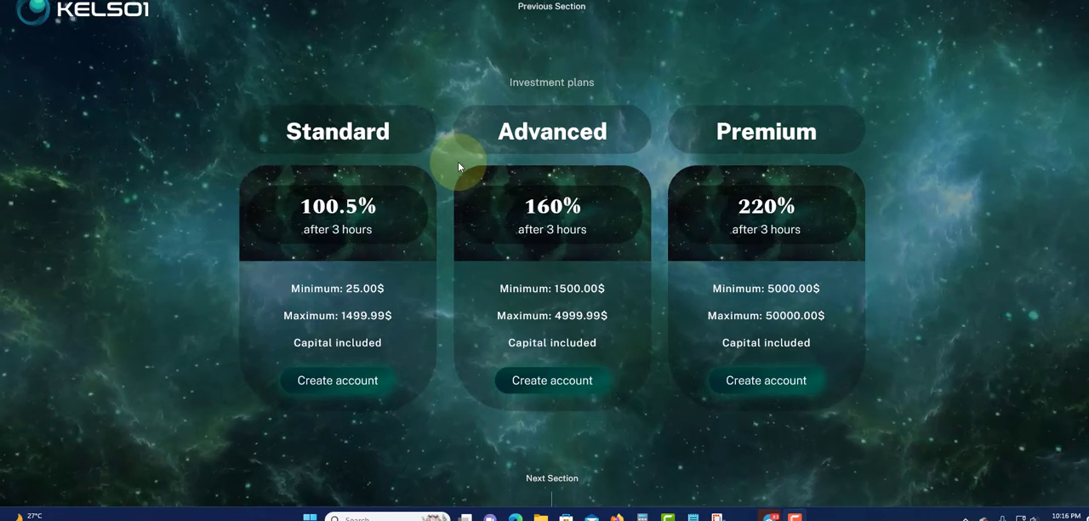
{"action": "mouse_move", "coordinate": [449, 177]}
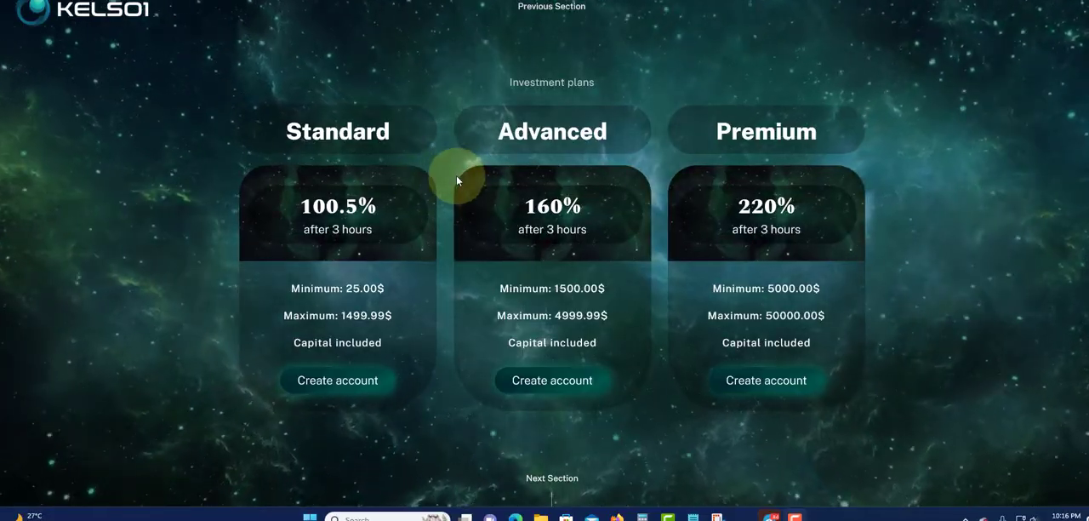
{"action": "mouse_move", "coordinate": [429, 169]}
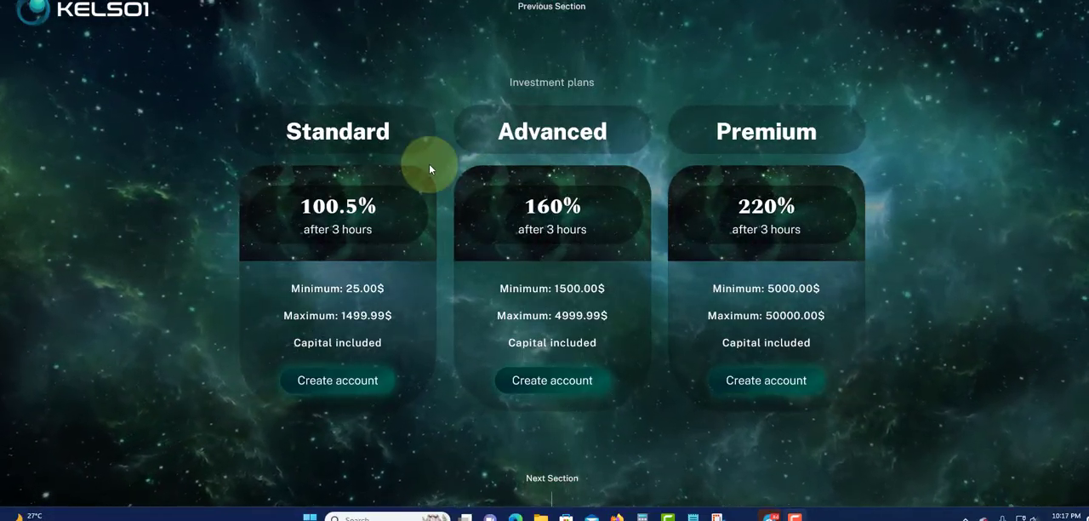
{"action": "mouse_move", "coordinate": [440, 167]}
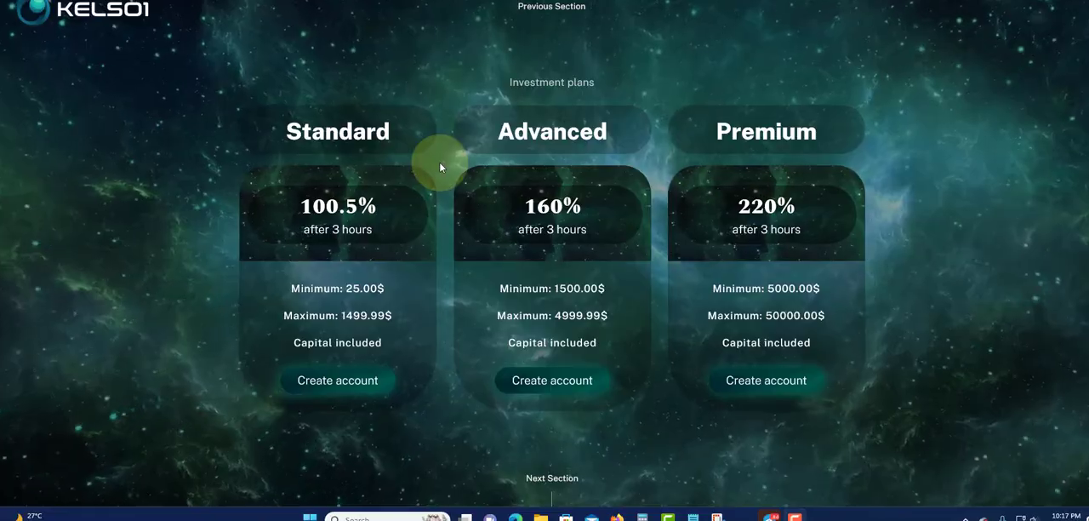
{"action": "mouse_move", "coordinate": [452, 163]}
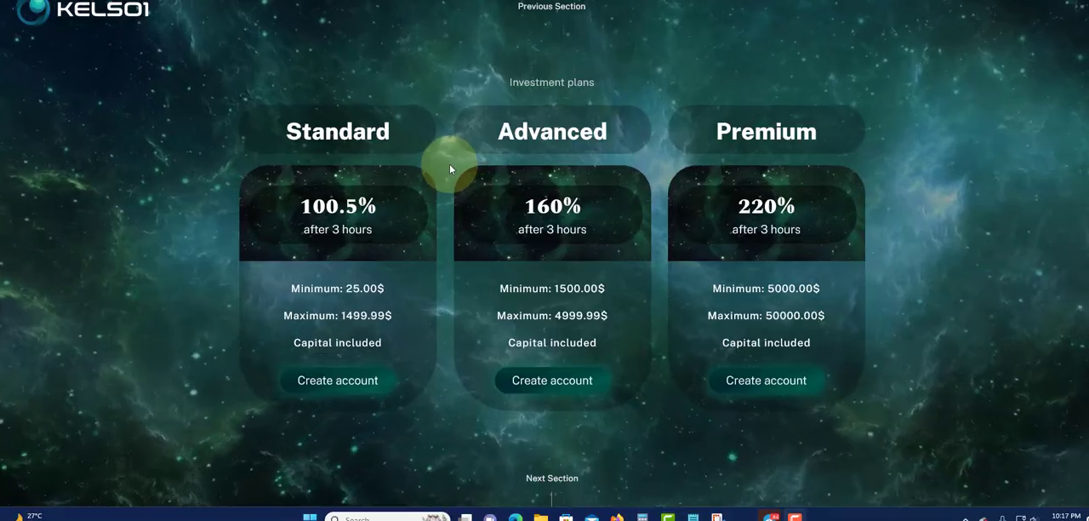
{"action": "mouse_move", "coordinate": [424, 175]}
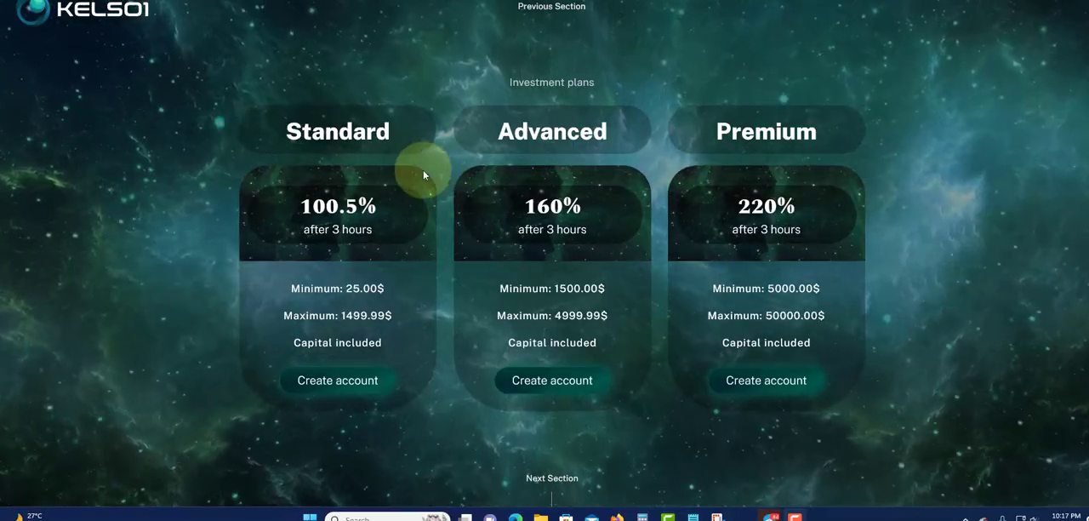
{"action": "mouse_move", "coordinate": [451, 167]}
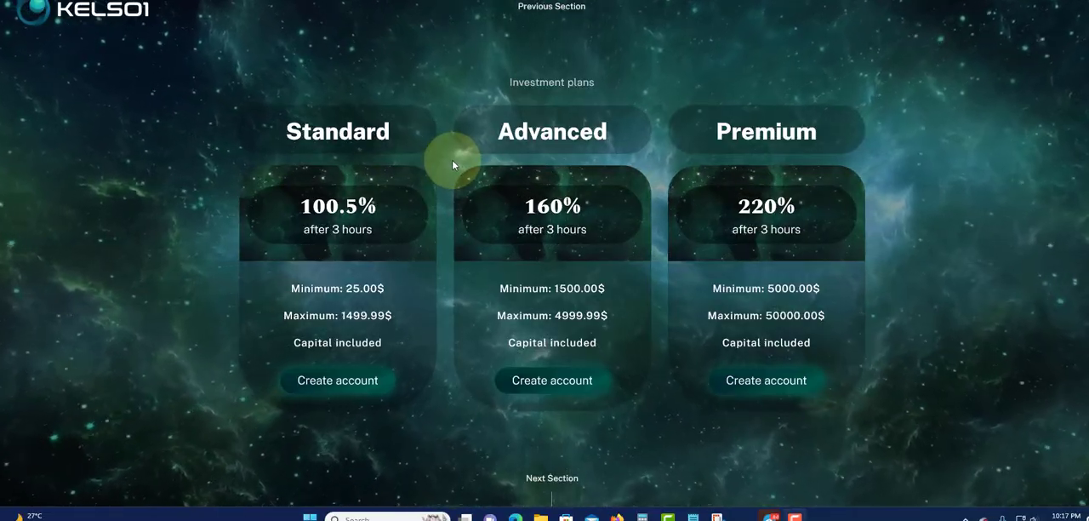
{"action": "mouse_move", "coordinate": [432, 220]}
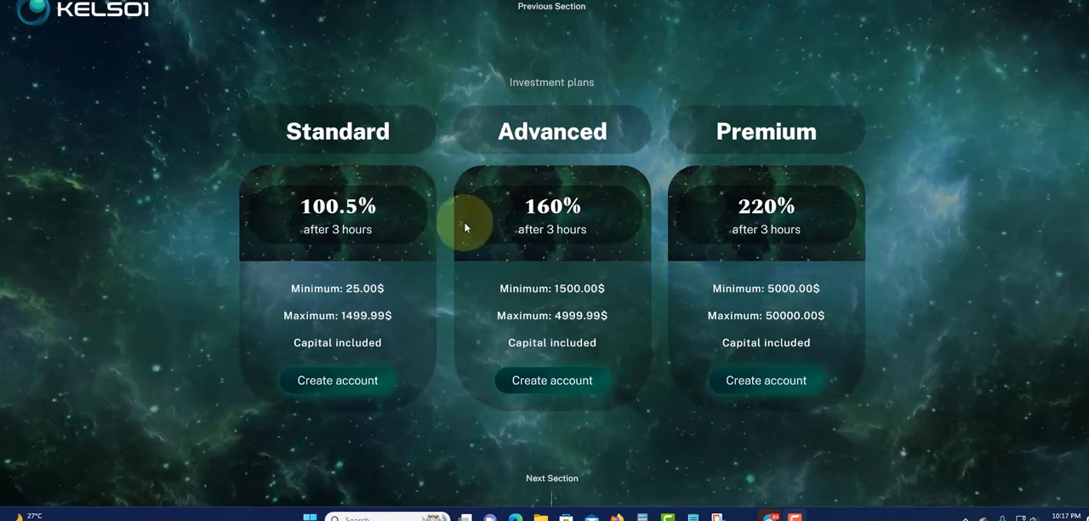
{"action": "scroll", "scroll_direction": "down", "scroll_amount": 3}
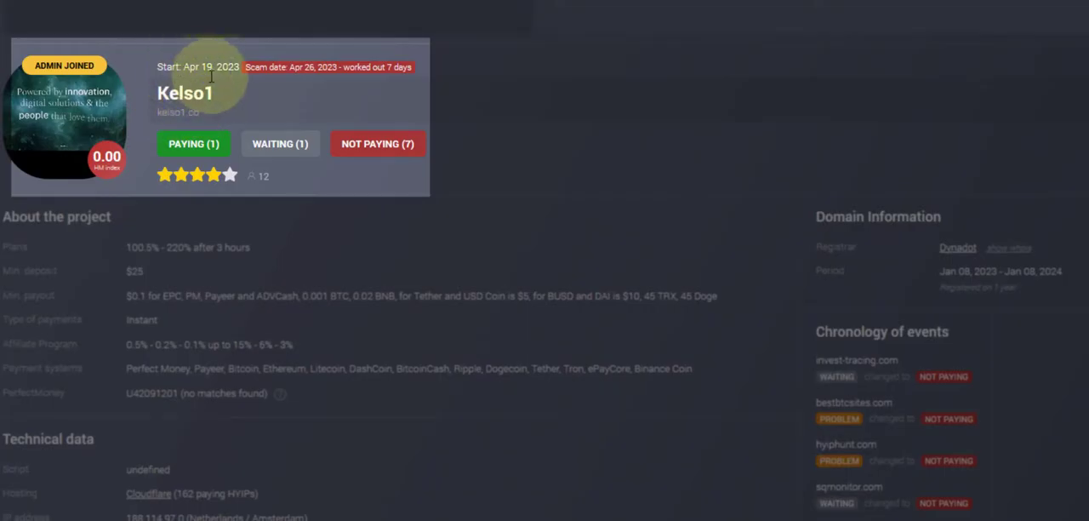
{"action": "mouse_move", "coordinate": [265, 85]}
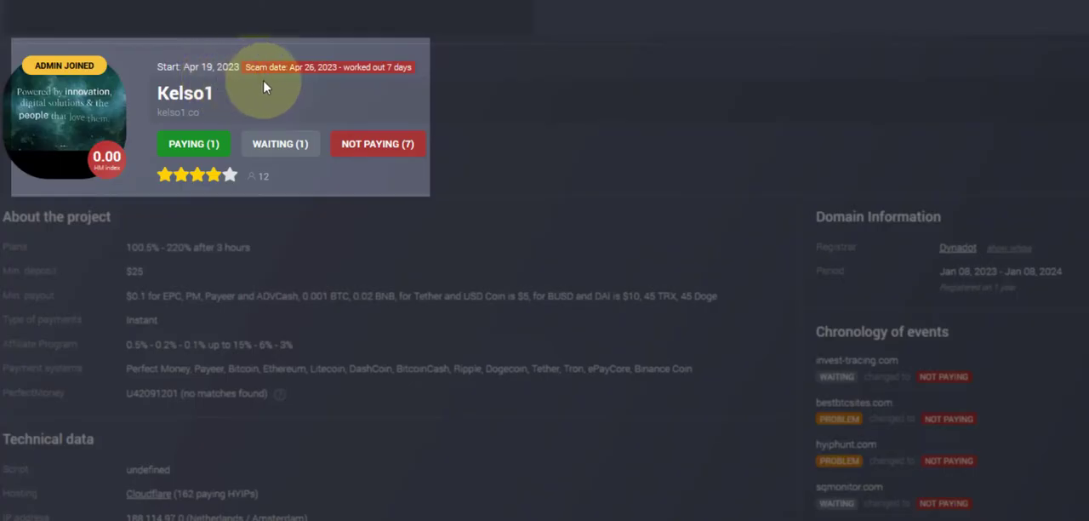
{"action": "mouse_move", "coordinate": [299, 85]}
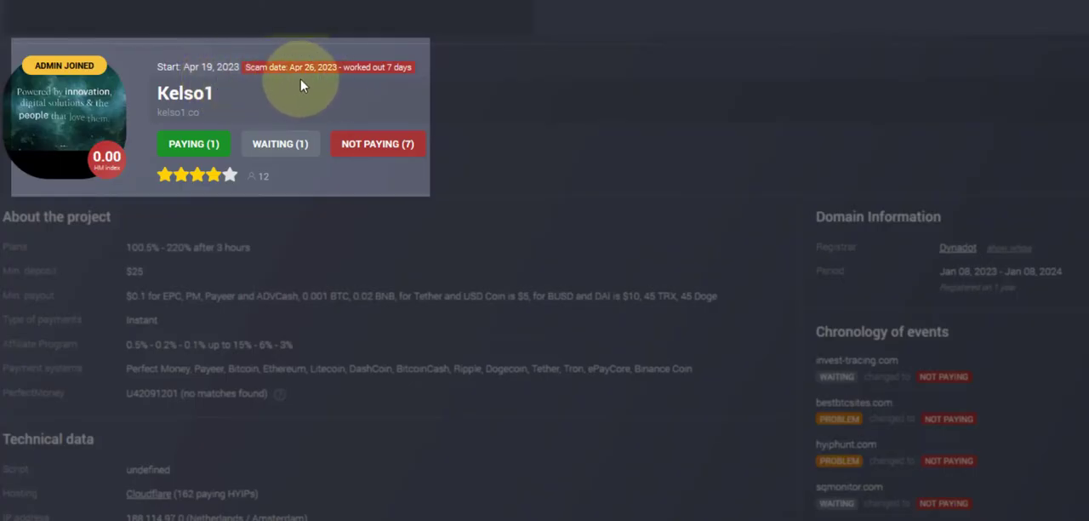
{"action": "mouse_move", "coordinate": [184, 92]}
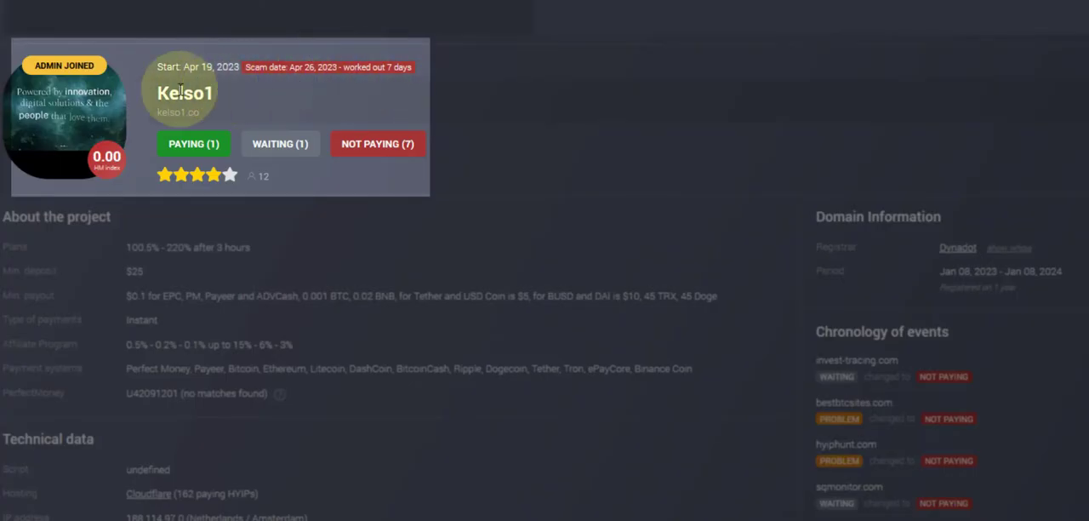
{"action": "mouse_move", "coordinate": [255, 105]}
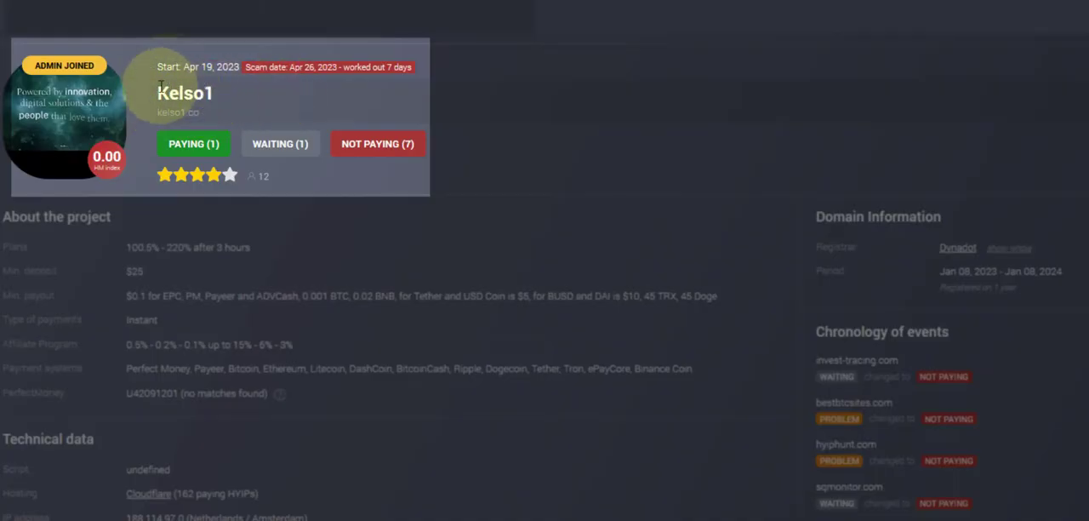
{"action": "mouse_move", "coordinate": [178, 85]}
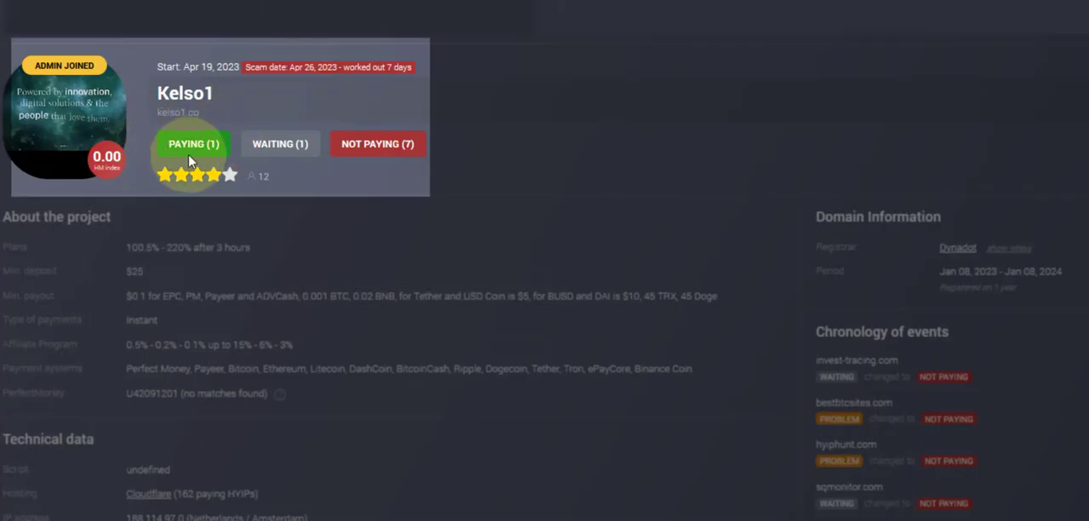
{"action": "mouse_move", "coordinate": [377, 143]}
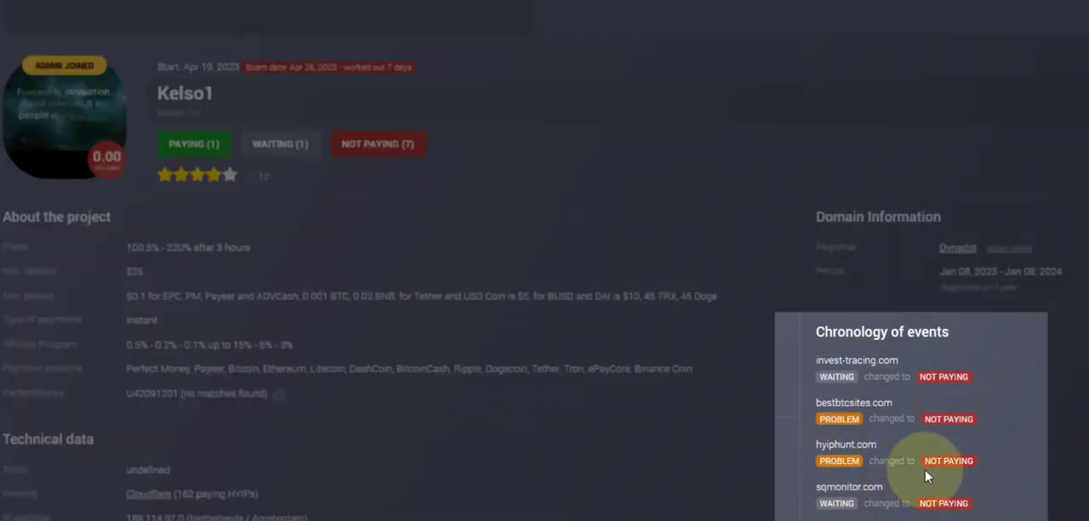
{"action": "mouse_move", "coordinate": [917, 390]}
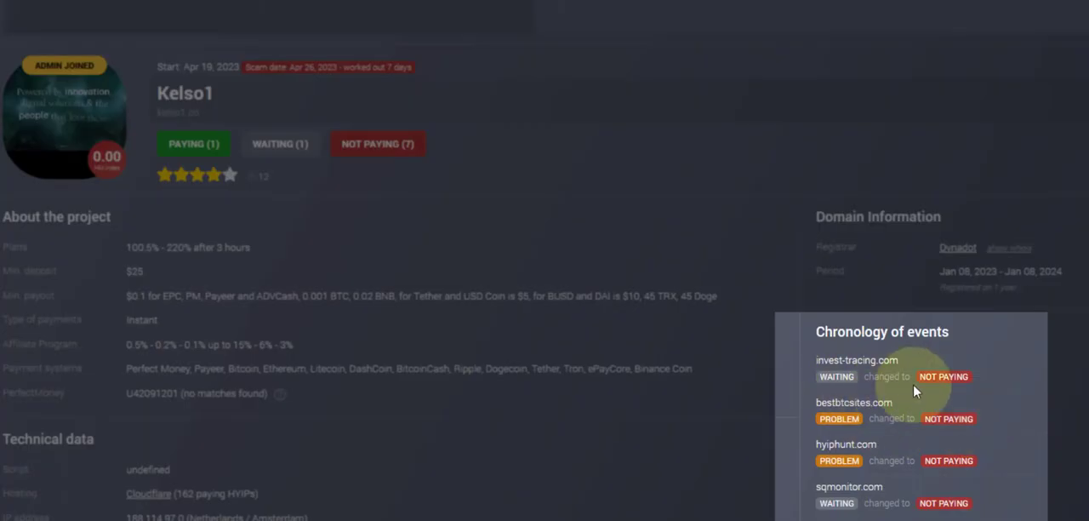